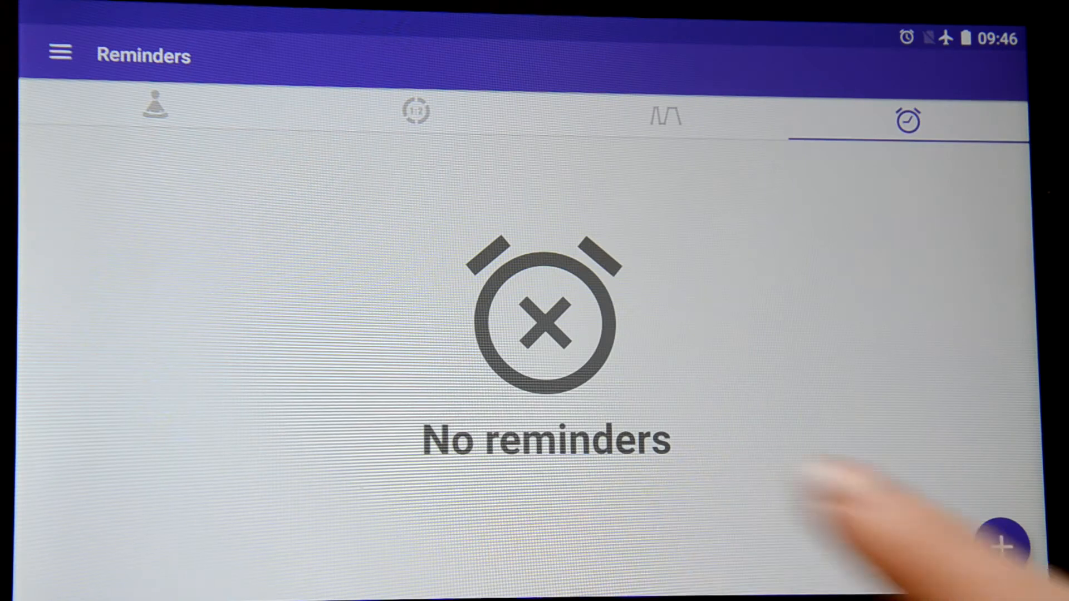
# Step: Add a new reminder from the + button with its time set to 08:10
pyautogui.click(1003, 545)
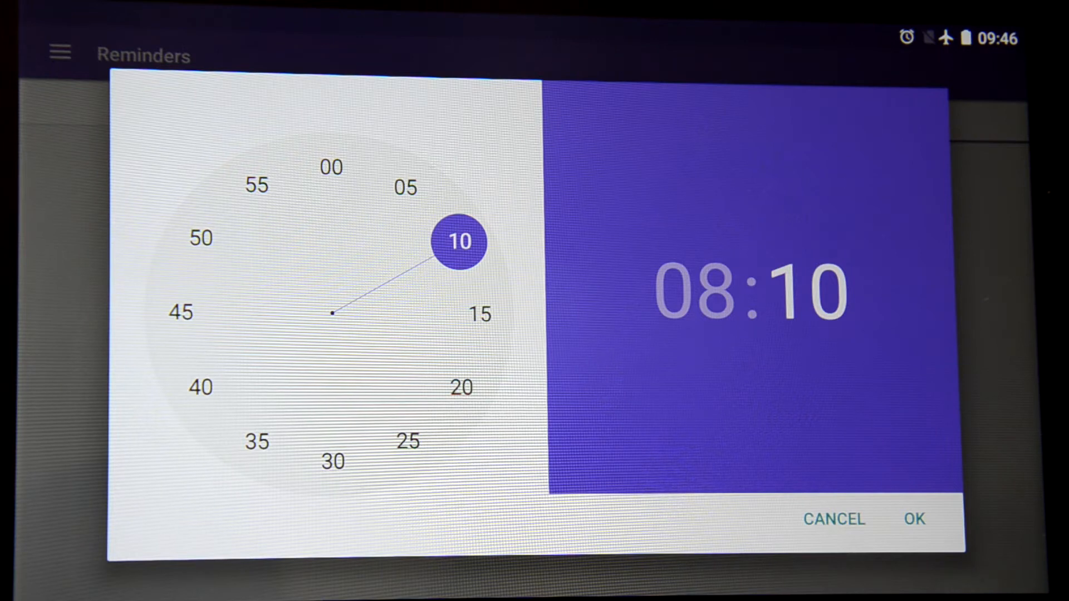
pyautogui.click(913, 519)
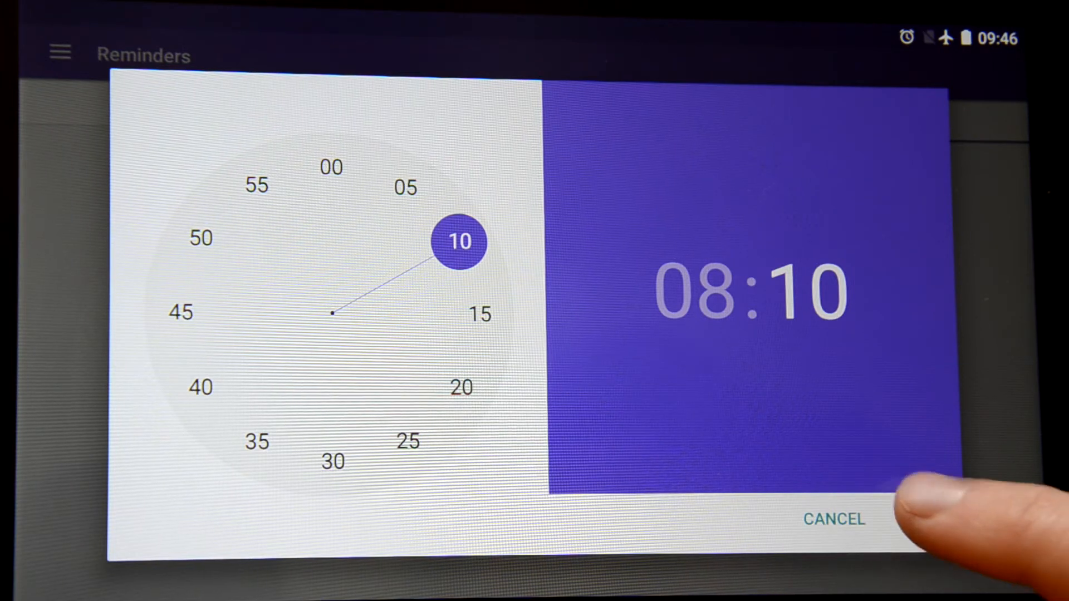
pyautogui.click(833, 519)
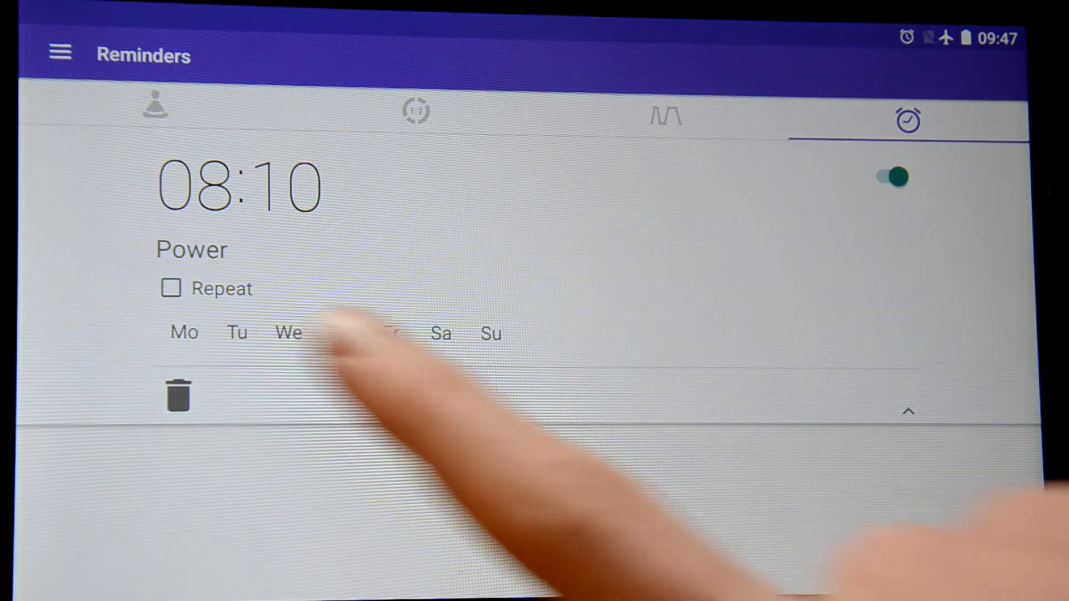
# Step: Set the 08:10 Power reminder to repeat Monday to Friday only, dropping the weekend days
pyautogui.click(908, 411)
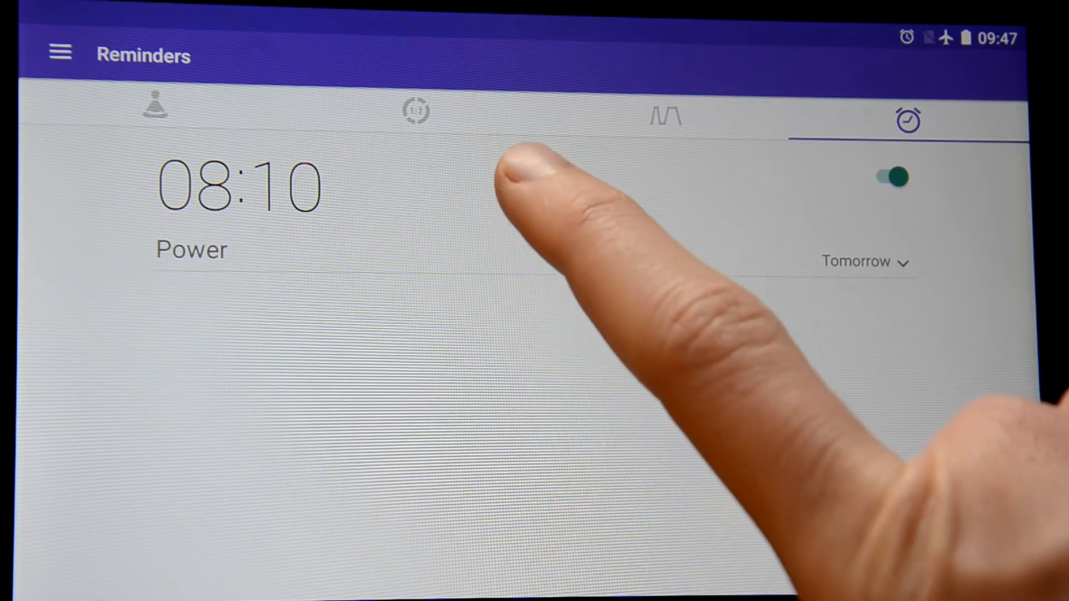
pyautogui.click(867, 260)
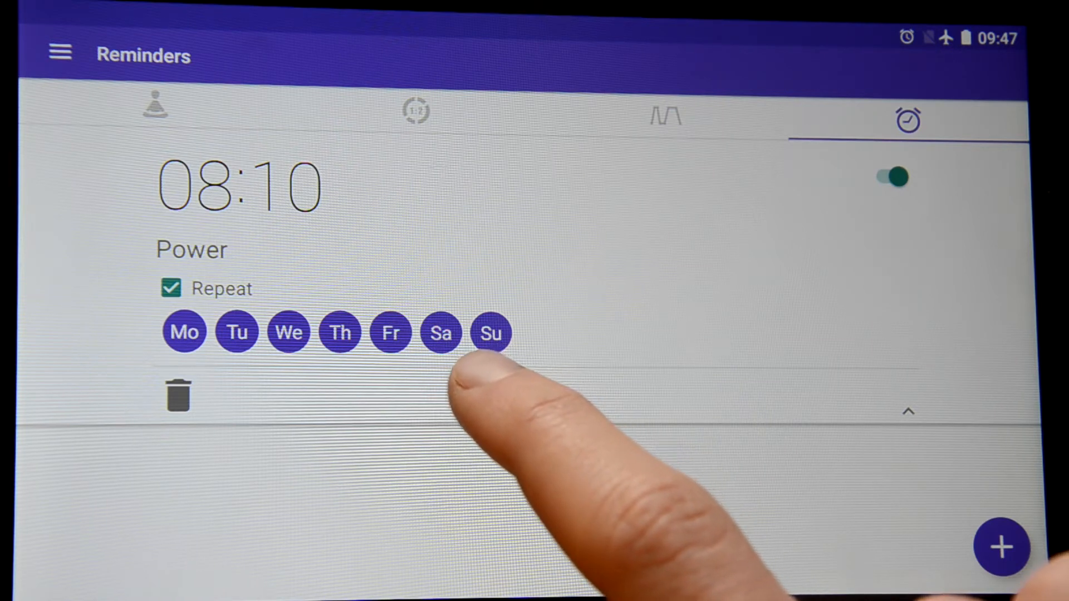
pyautogui.click(441, 333)
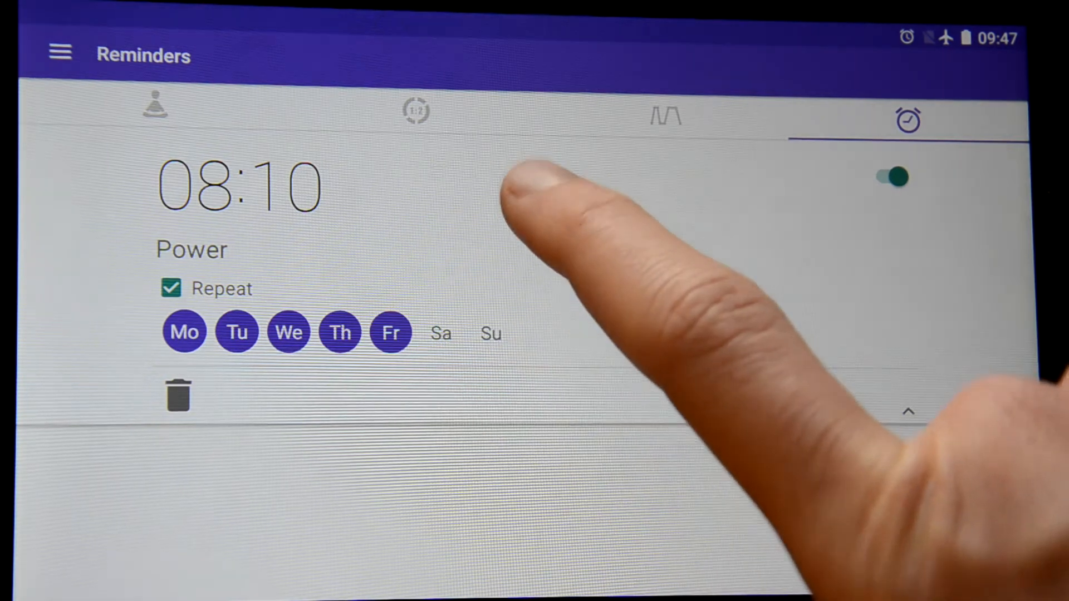
pyautogui.click(908, 411)
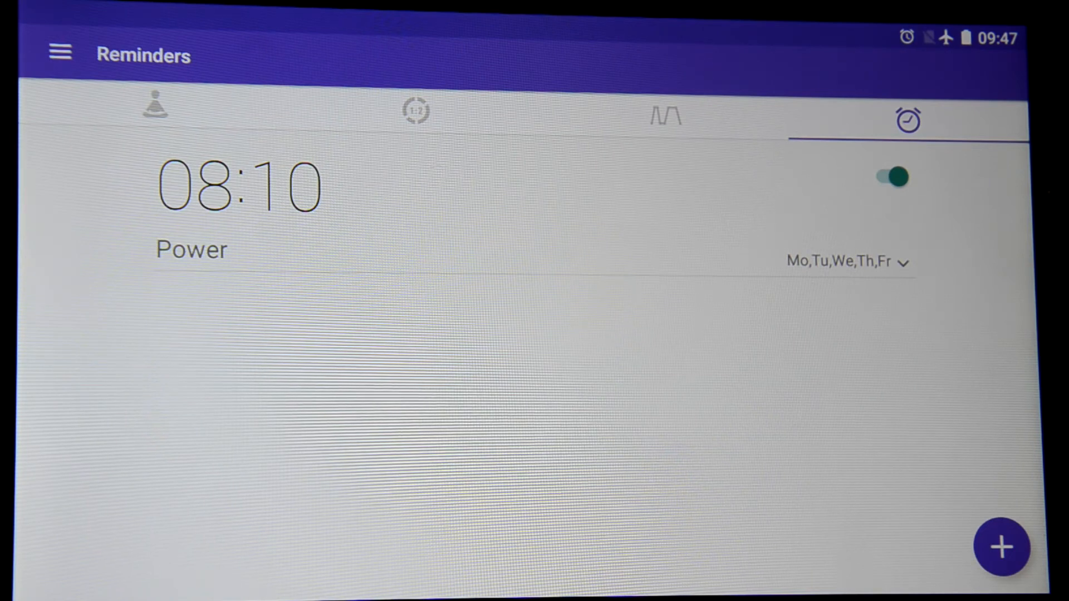
# Step: Add a second reminder, Relax at 19:45, beneath the Power reminder
pyautogui.click(238, 187)
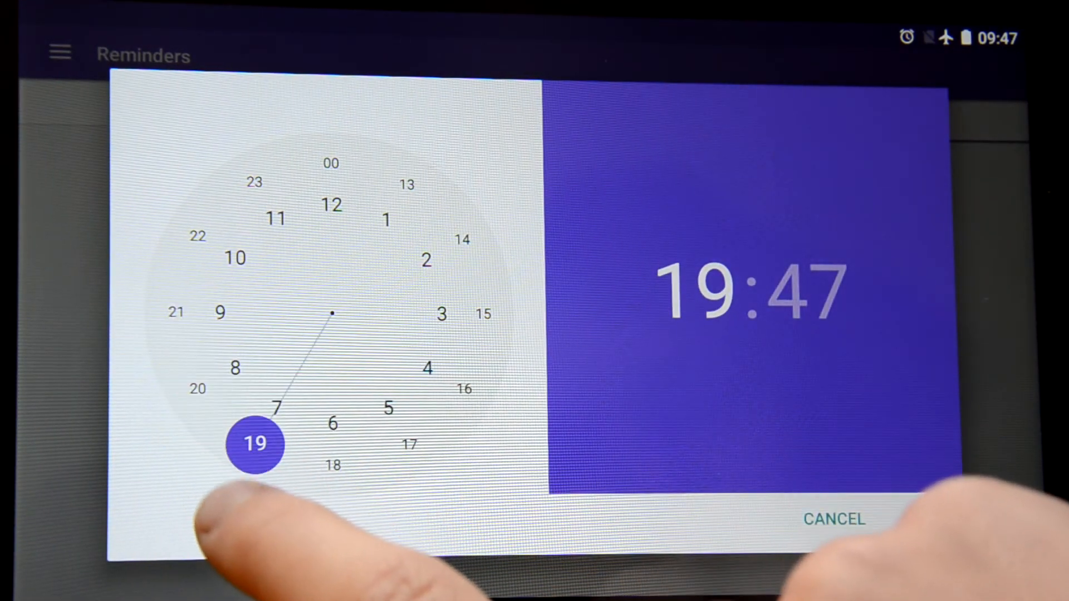
pyautogui.click(254, 443)
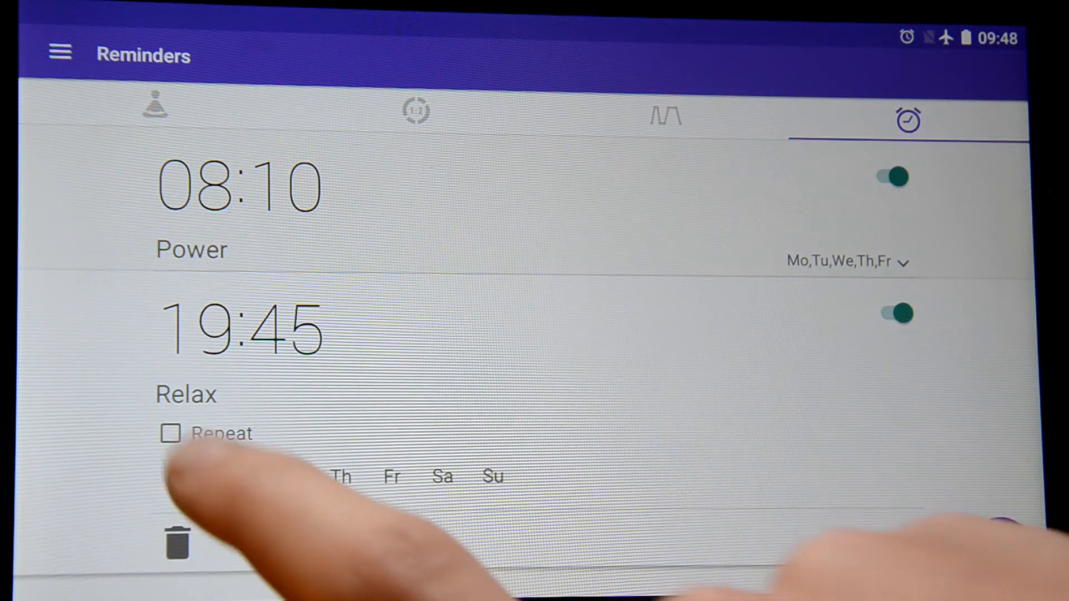
# Step: Make the Relax reminder repeat every day, then switch it off and back on
pyautogui.click(170, 434)
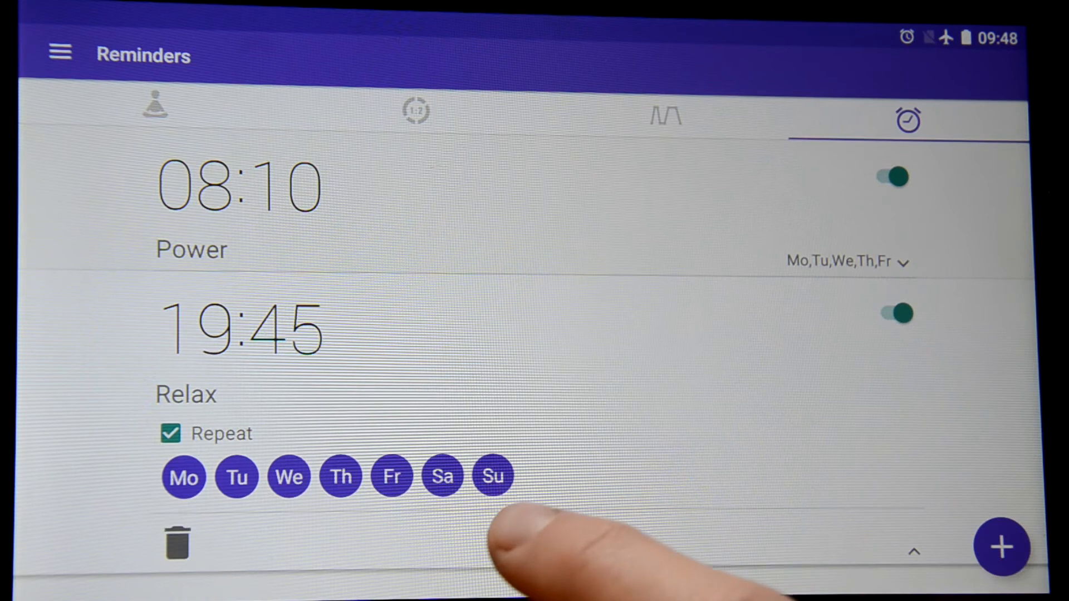
pyautogui.moveTo(546, 546)
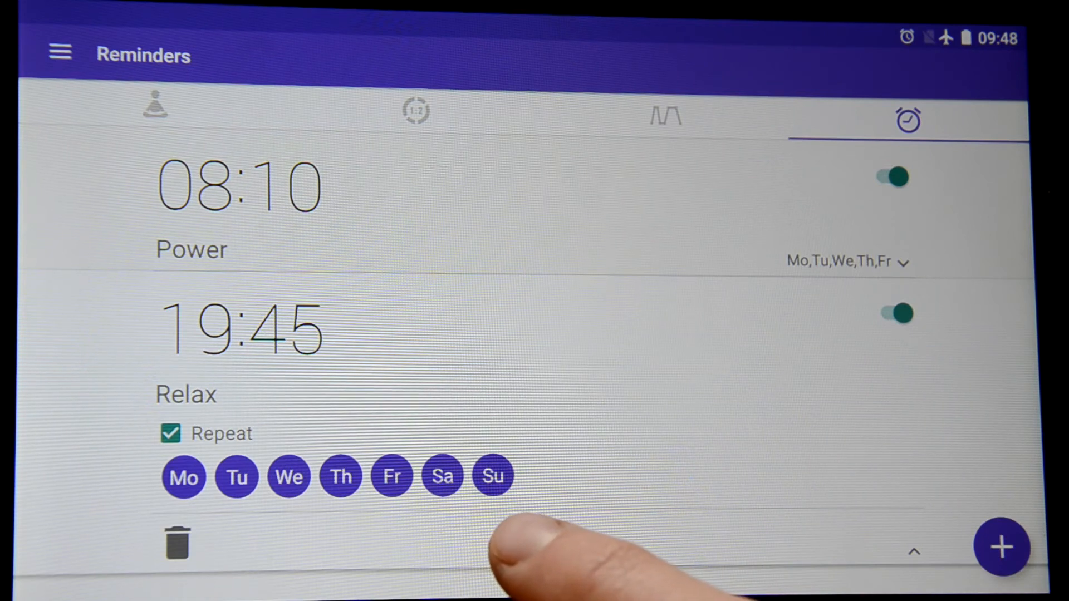
pyautogui.moveTo(518, 546)
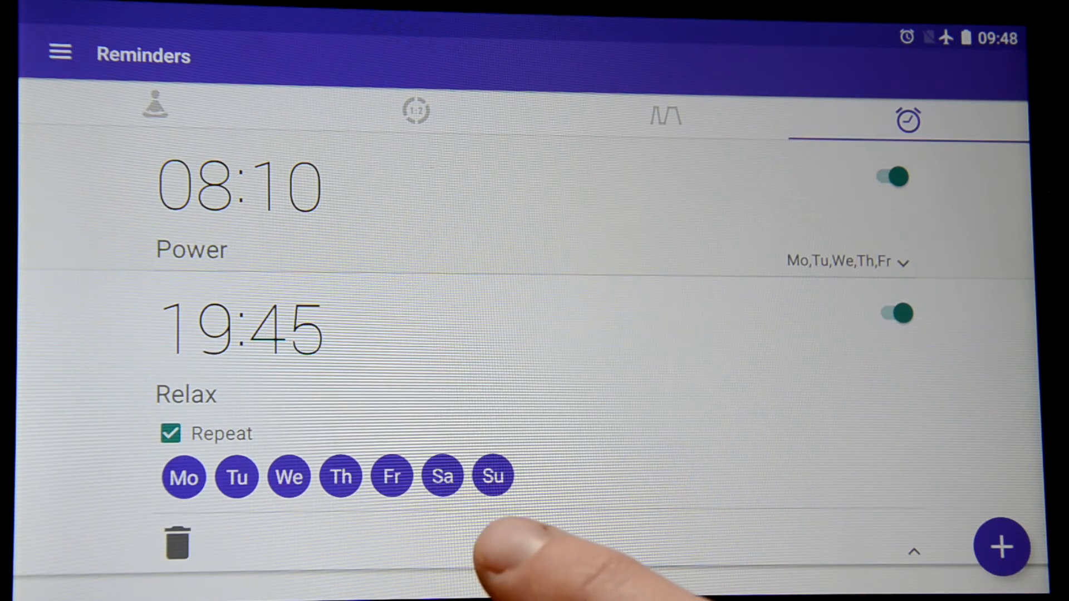
pyautogui.moveTo(518, 546)
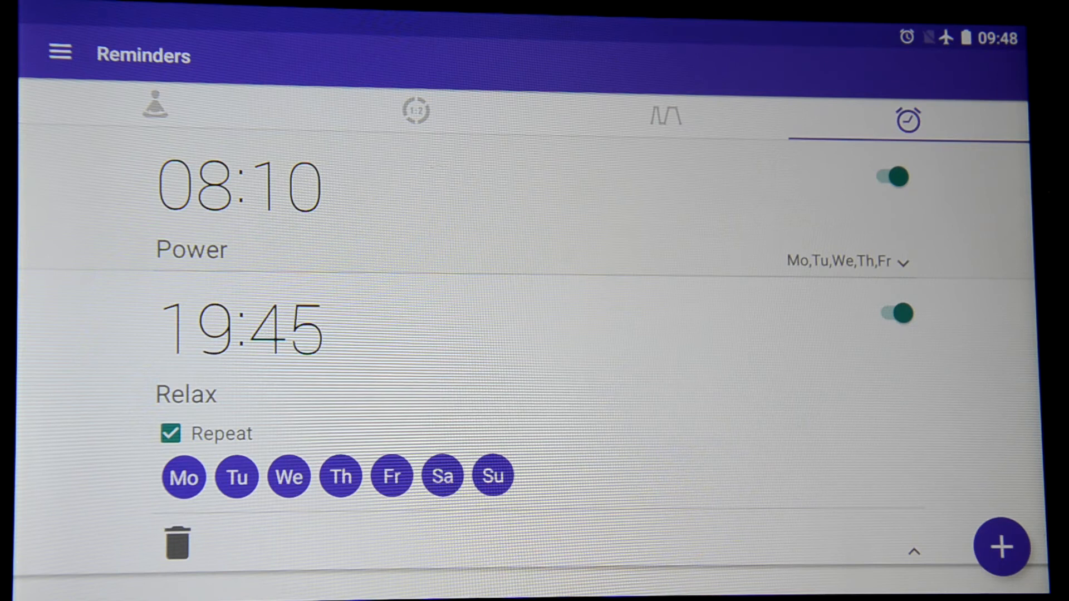
pyautogui.click(914, 551)
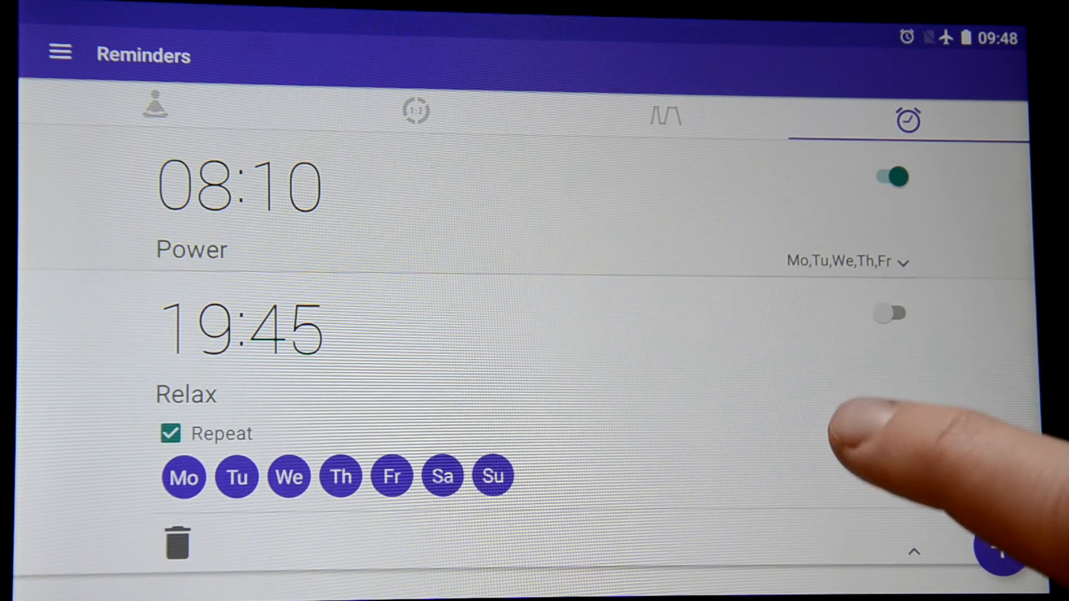
pyautogui.click(892, 313)
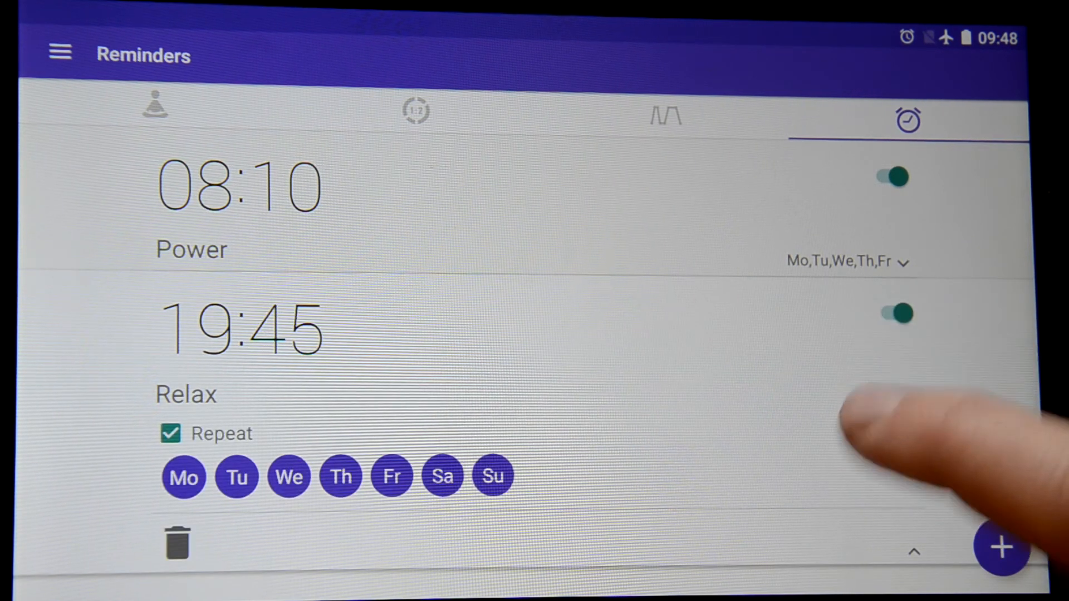
pyautogui.click(914, 553)
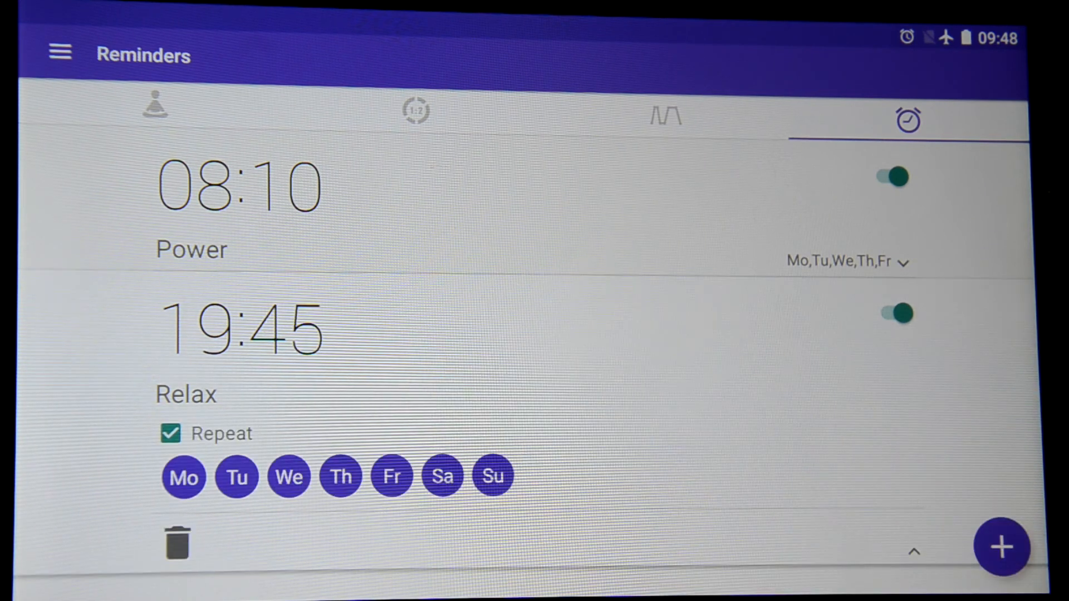
# Step: Delete the 19:45 Relax reminder, then cancel out of the Power reminder's time picker keeping 08:10
pyautogui.click(176, 543)
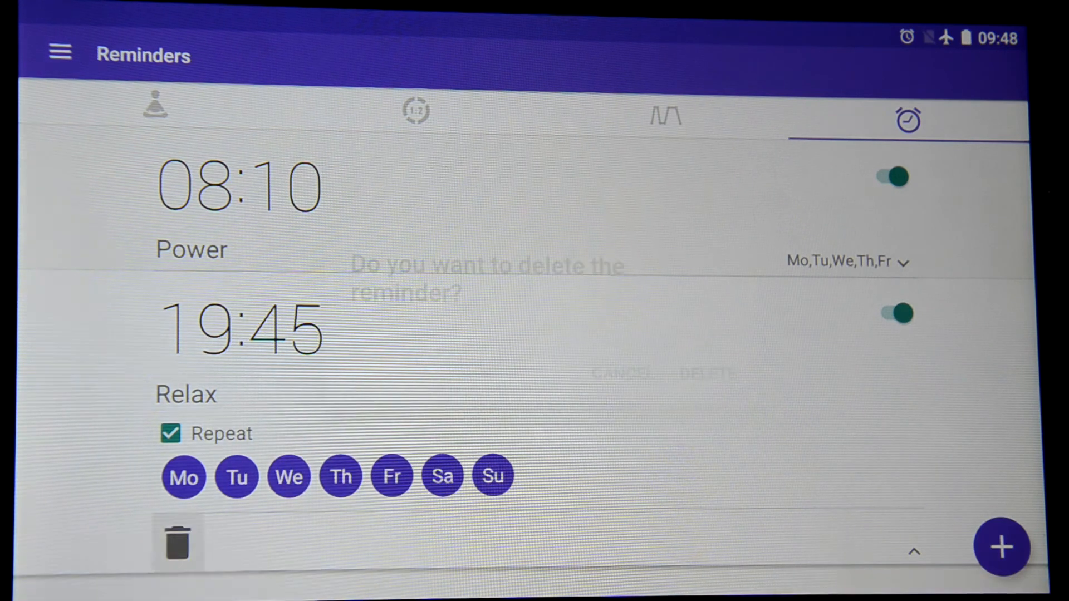
pyautogui.click(706, 374)
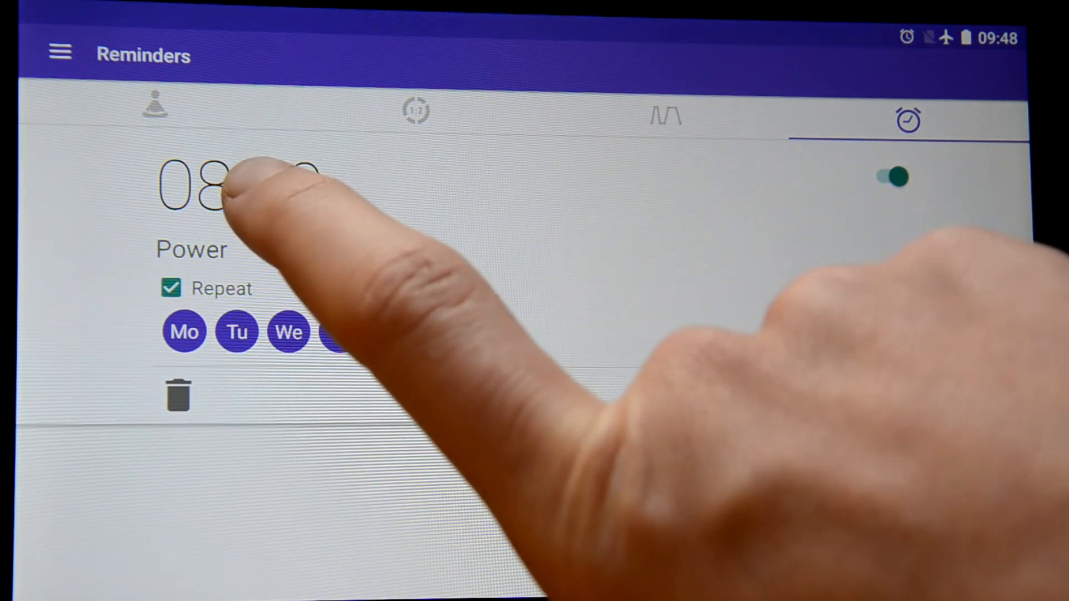
pyautogui.click(212, 183)
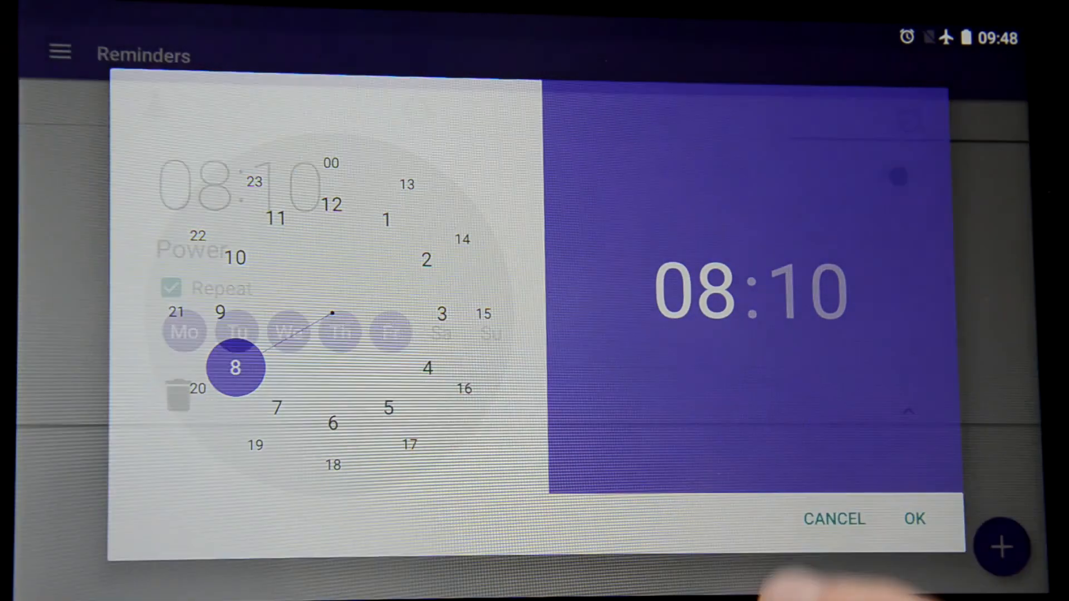
pyautogui.click(914, 519)
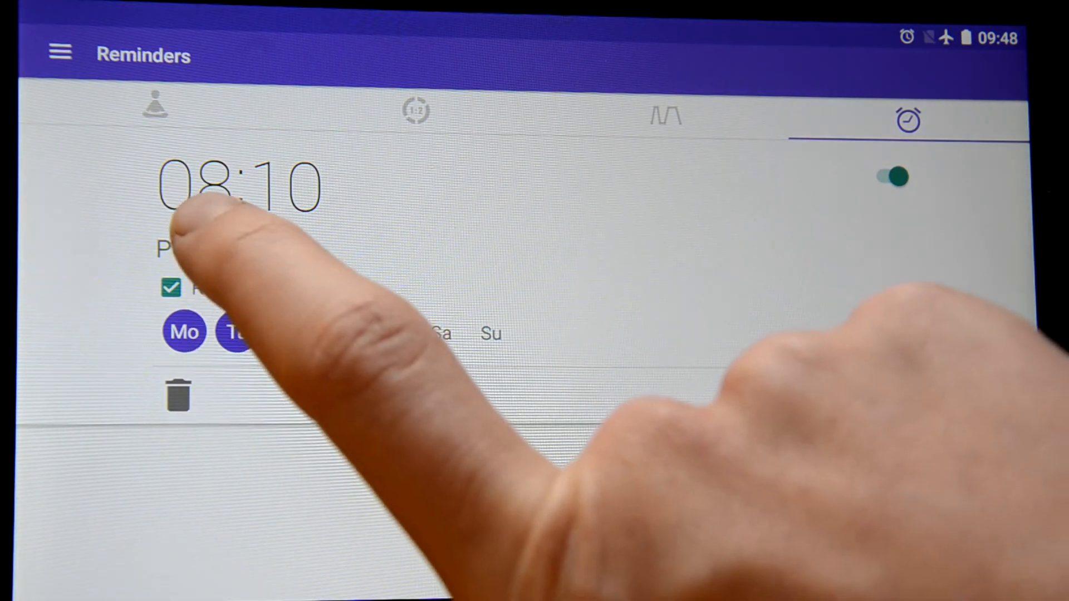